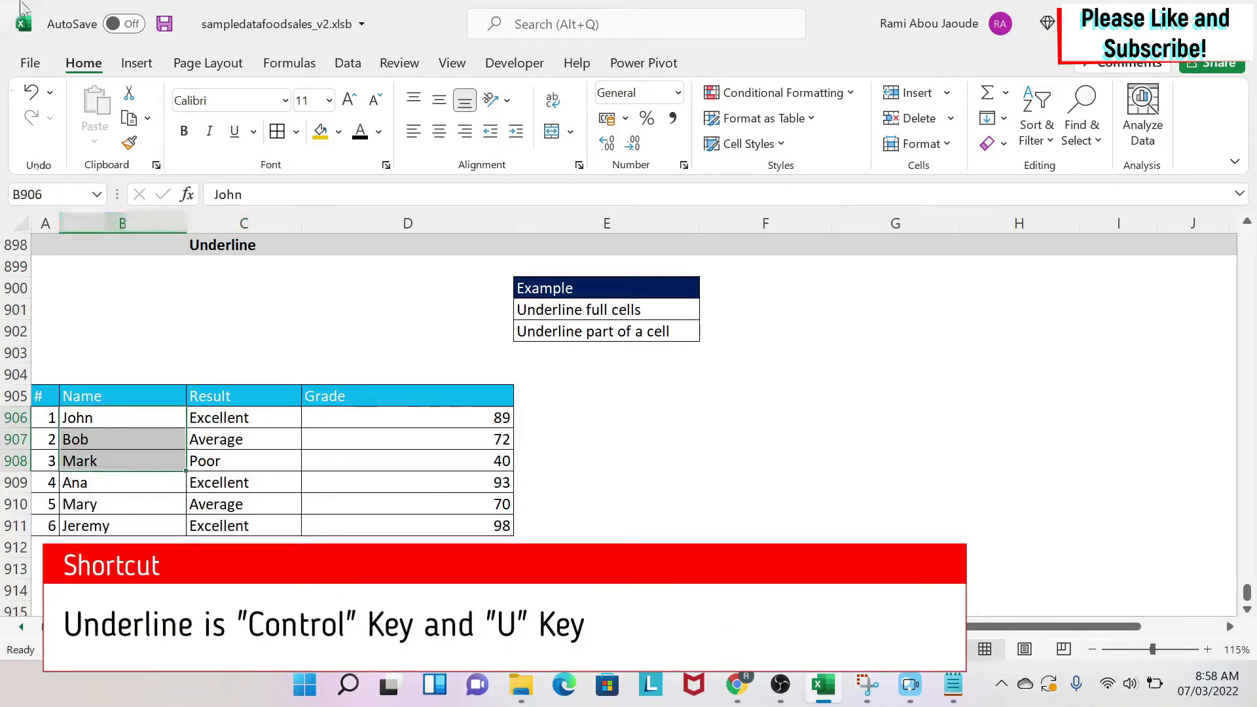
mouse_move(233, 131)
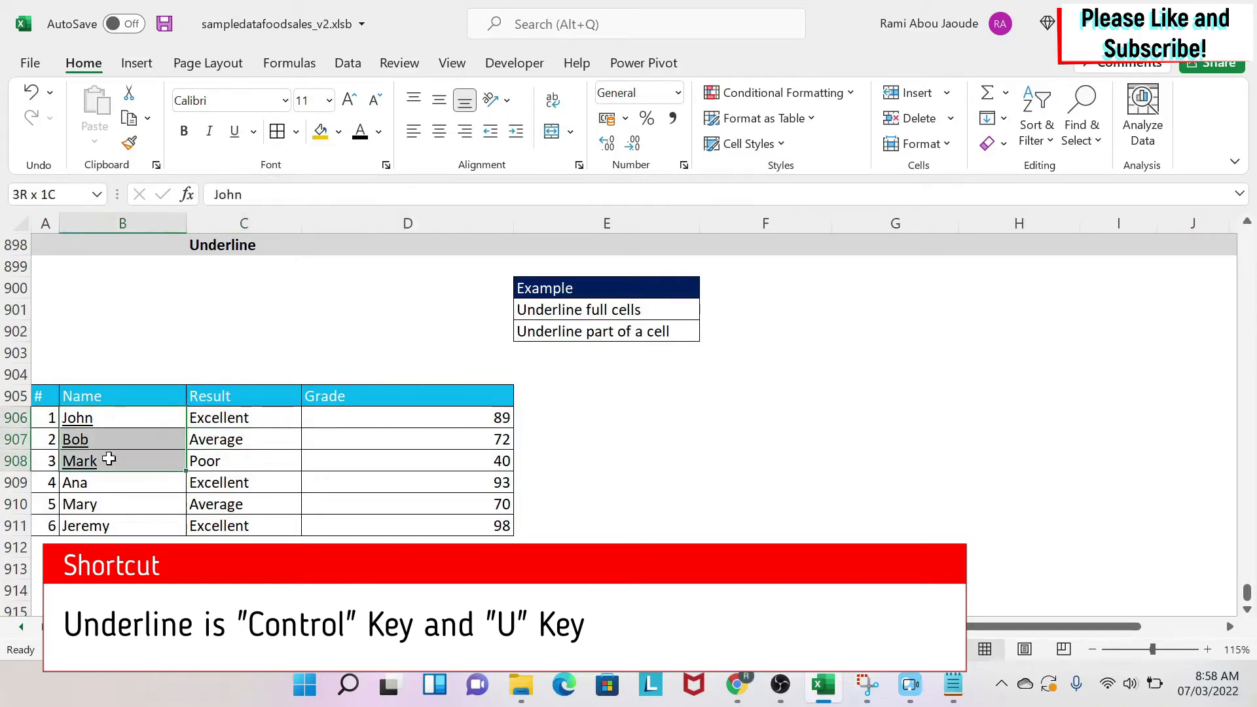
Clear the names' underline, then give John, Bob and Mark a Single underline via Format Cells.
click(122, 416)
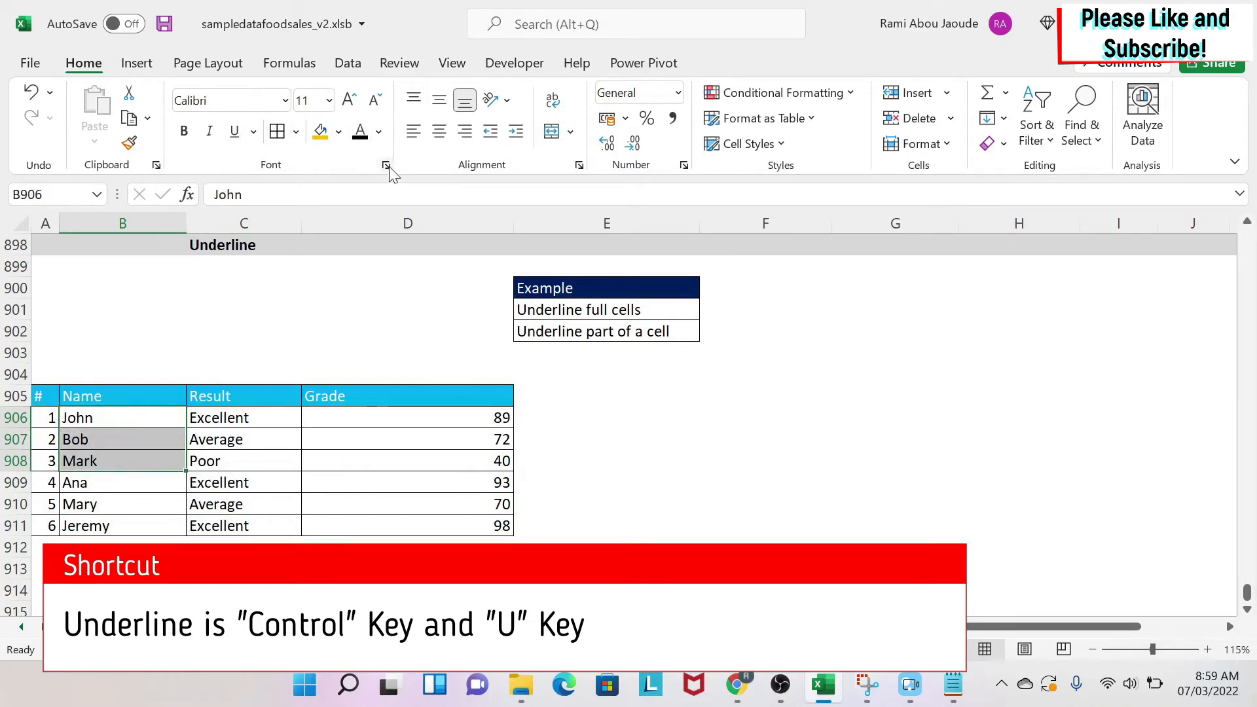
click(386, 165)
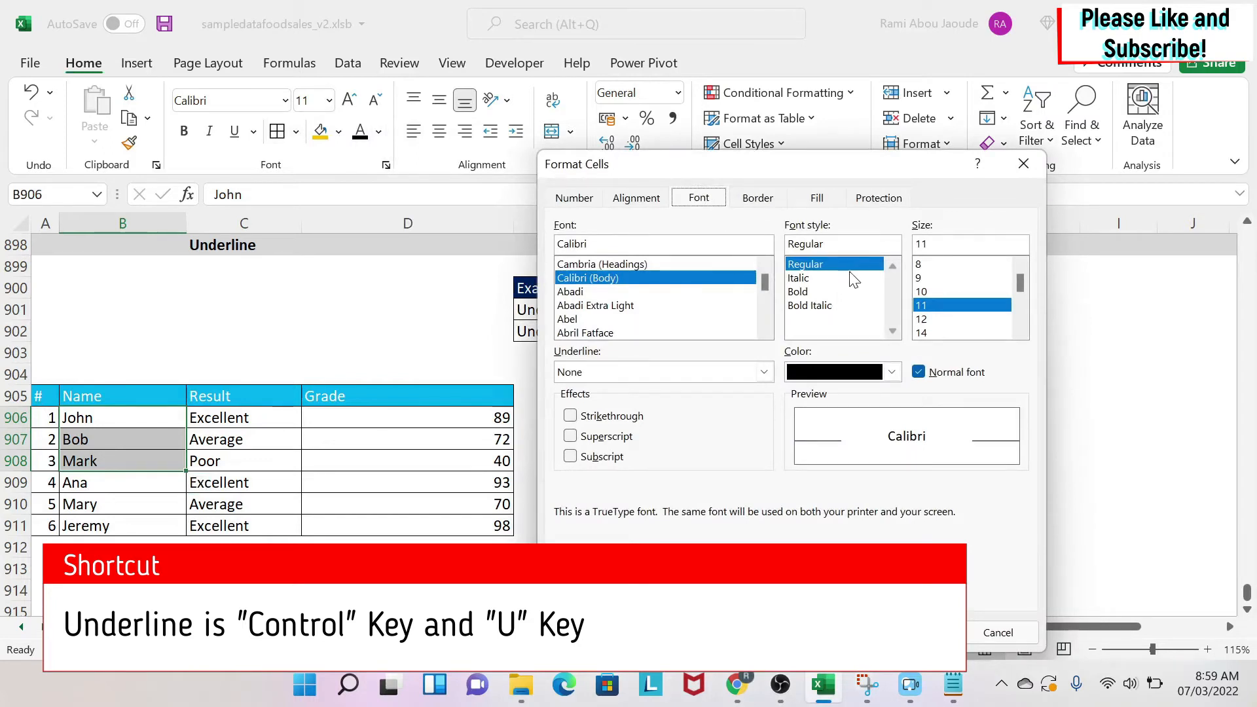
click(763, 372)
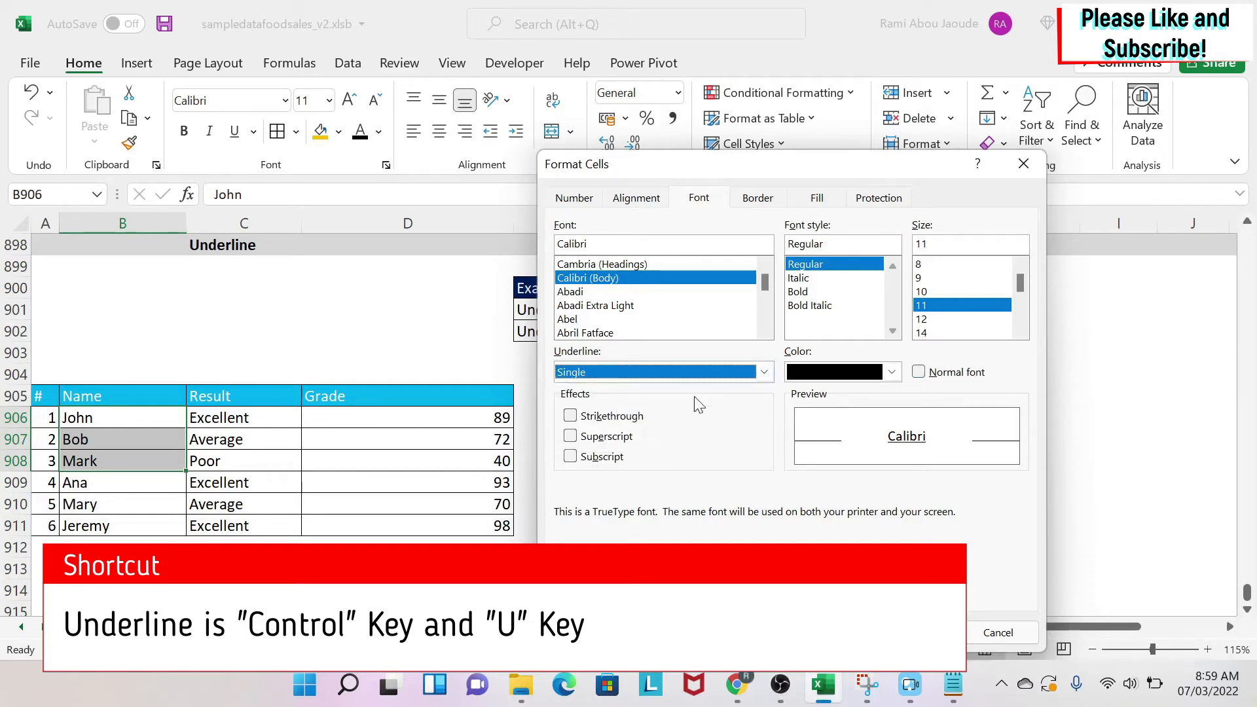
click(760, 371)
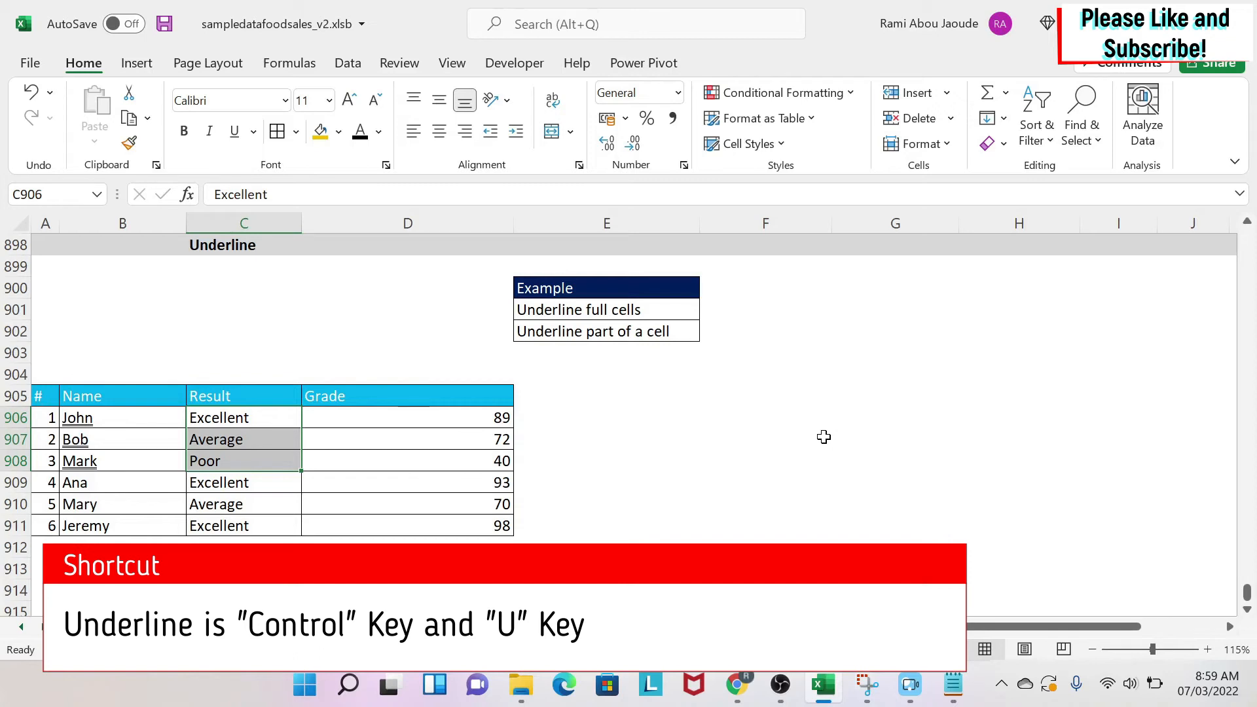
Underline the Result entries Excellent, Average and Poor.
click(233, 131)
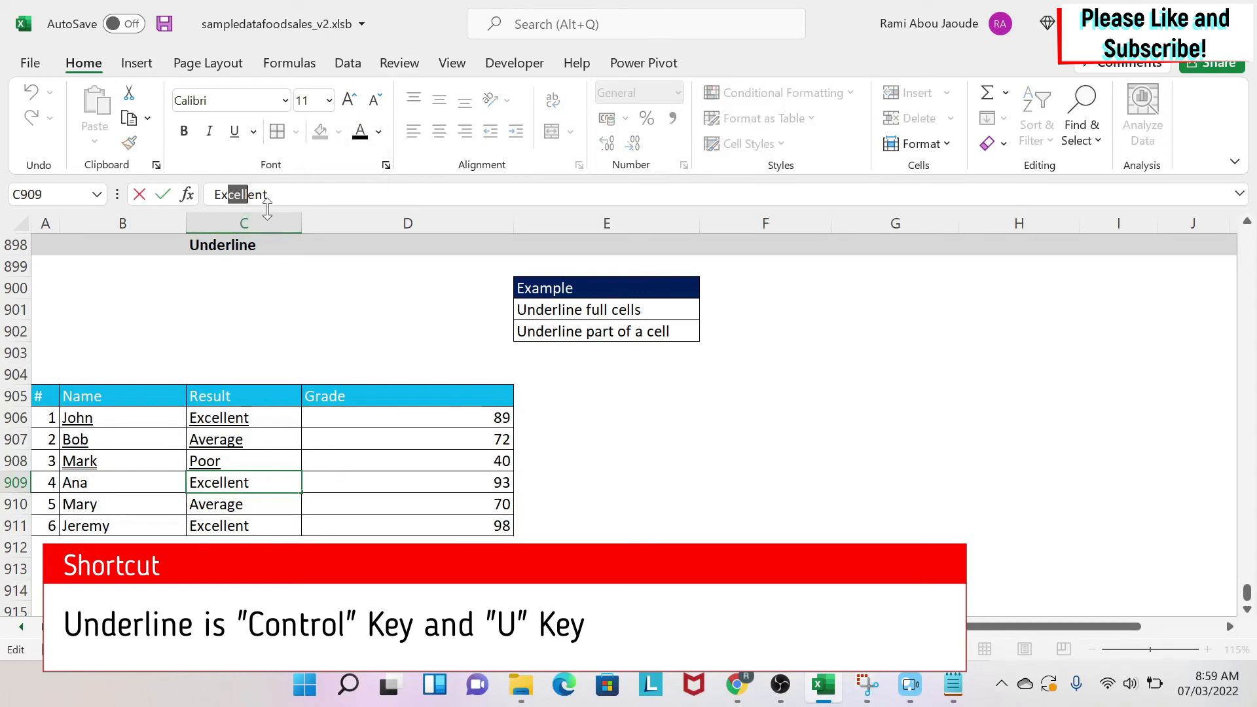
mouse_move(275, 179)
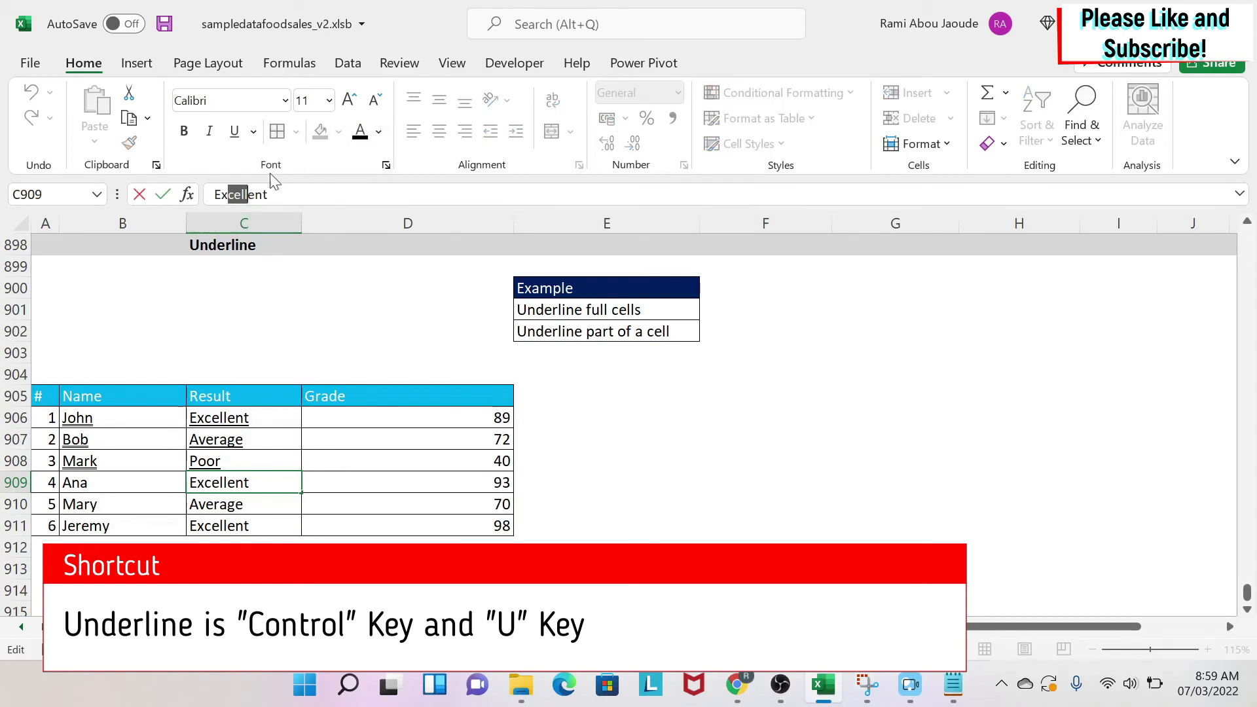
mouse_move(213, 154)
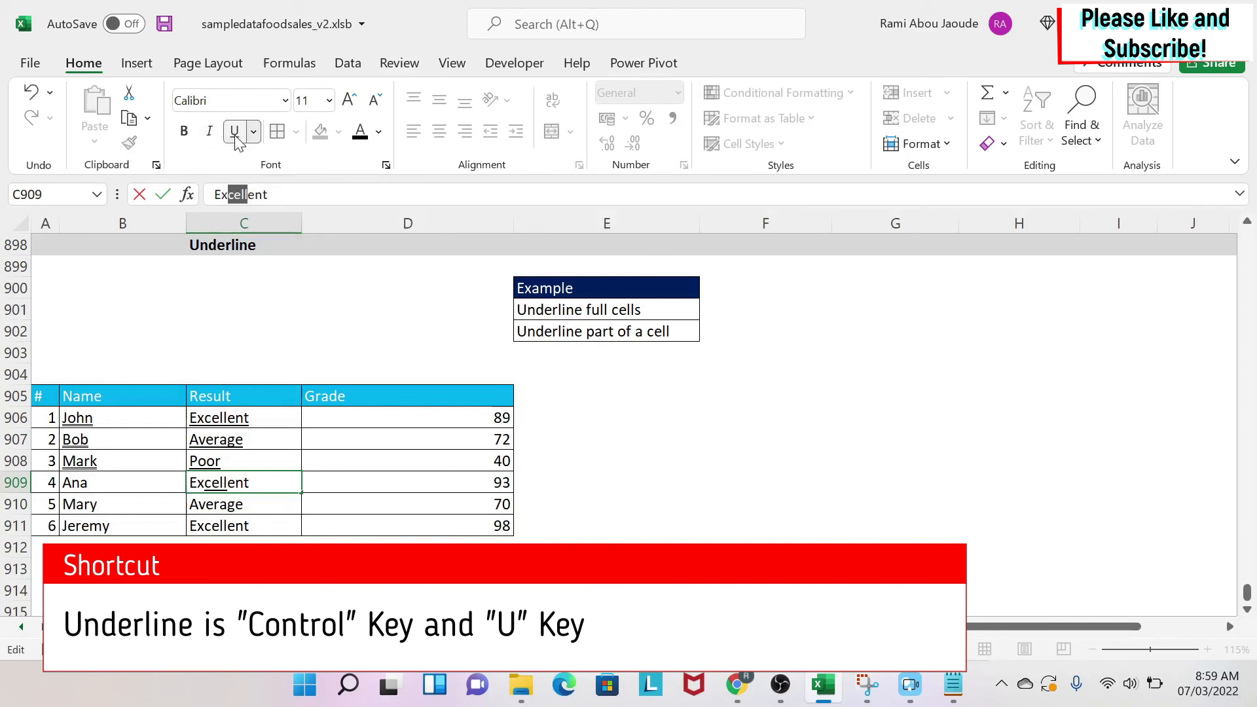
Finish editing Ana's Excellent so only the letters 'cell' are underlined.
click(408, 482)
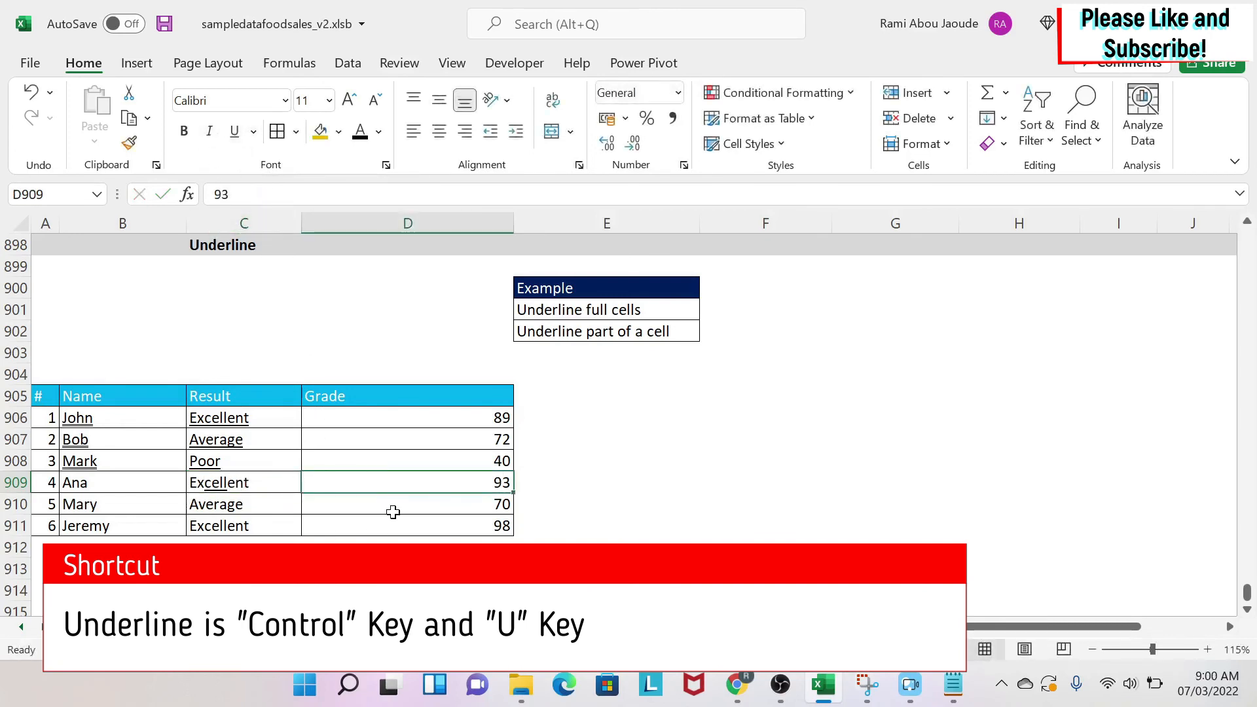